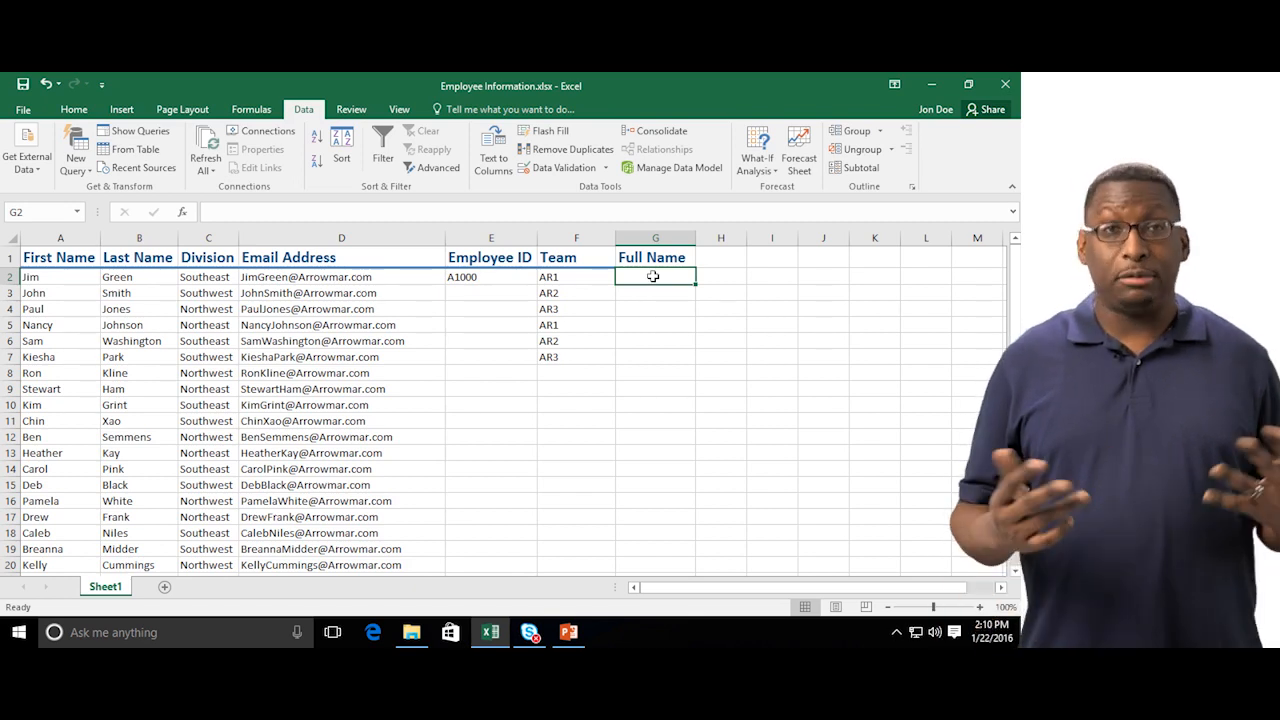
Enter Jim Green in G2 and Flash Fill the remaining combined full names.
{"action": "type", "text": "Jim Green"}
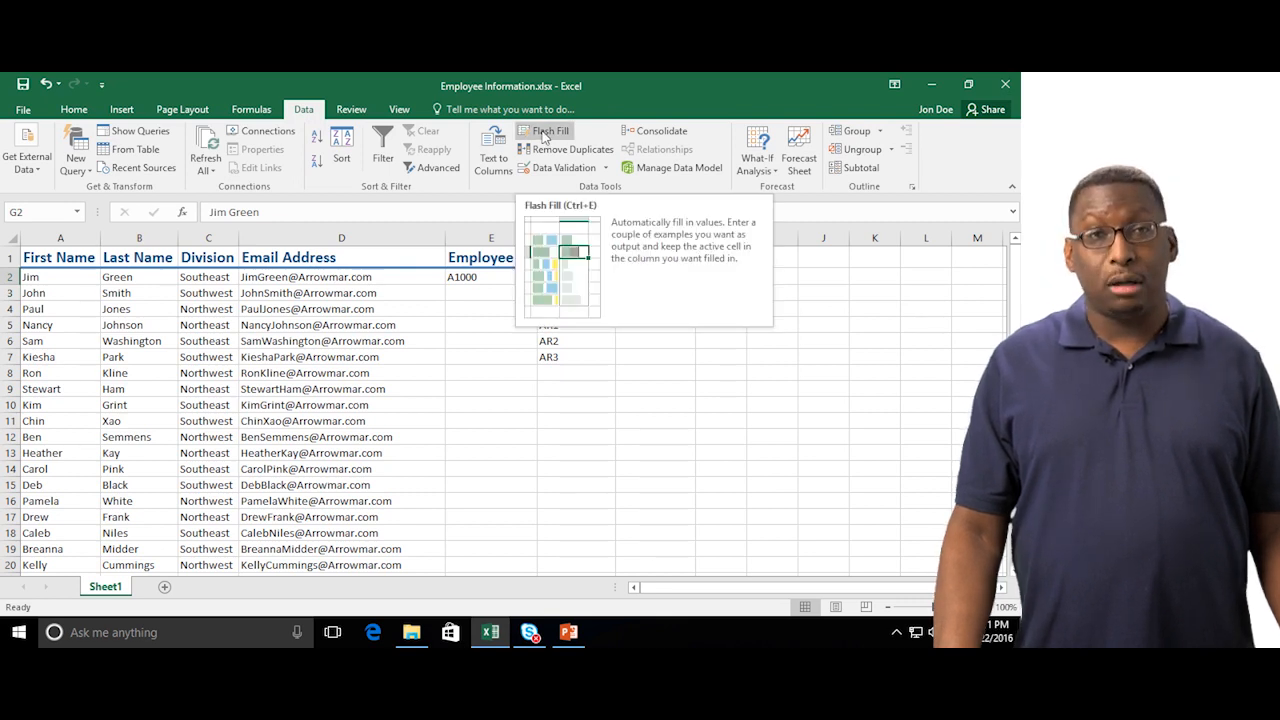
{"action": "left_click", "coordinate": [544, 132]}
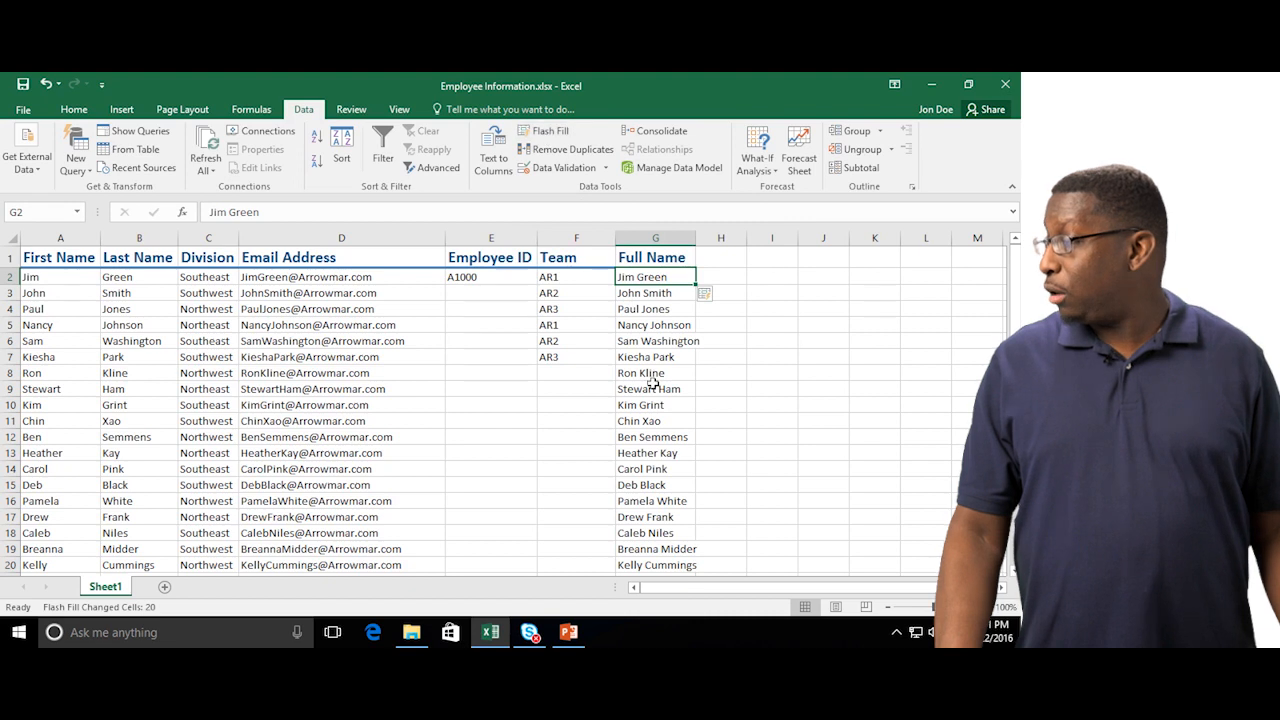
{"action": "scroll", "scroll_direction": "down", "scroll_amount": 3}
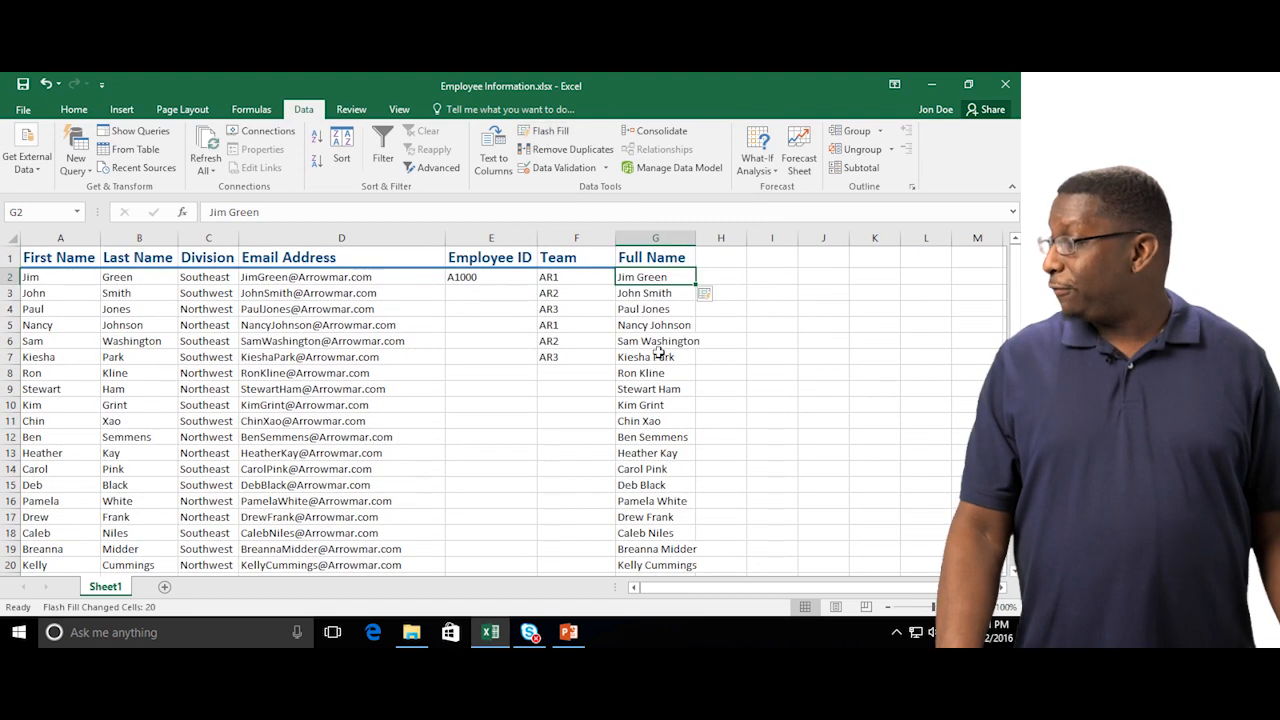
{"action": "scroll", "scroll_direction": "down", "scroll_amount": 3}
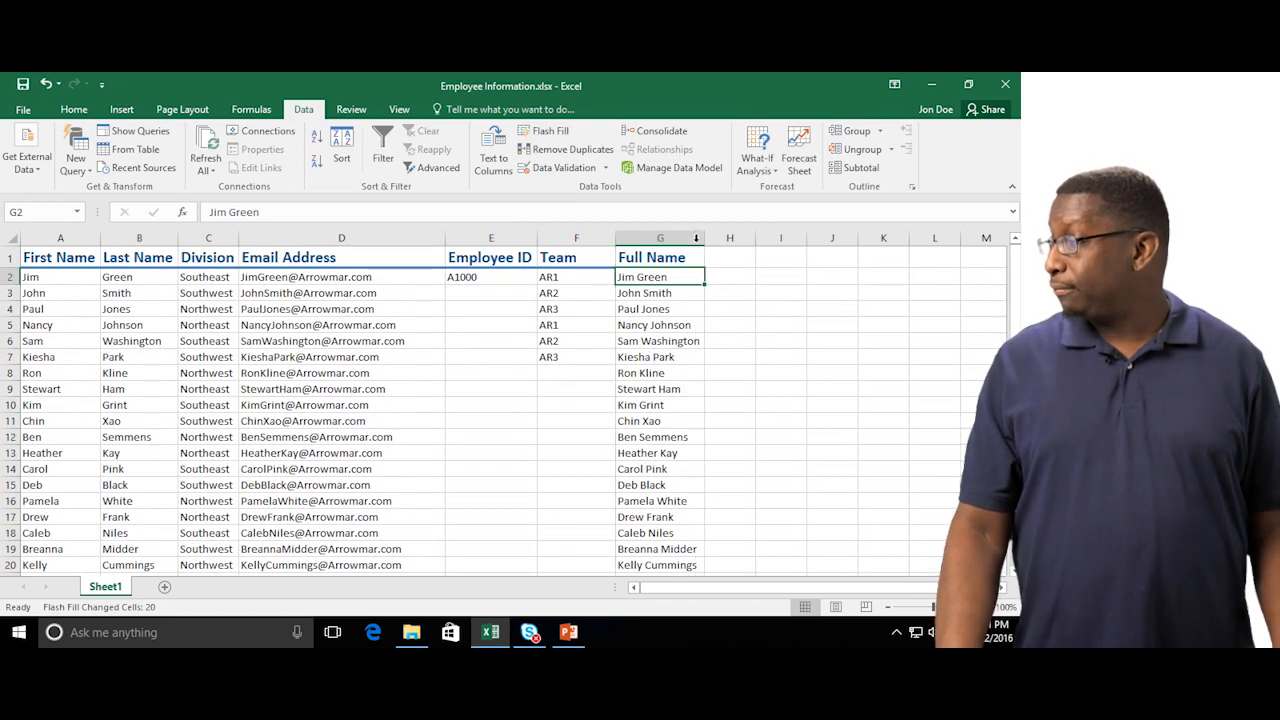
{"action": "mouse_move", "coordinate": [628, 288]}
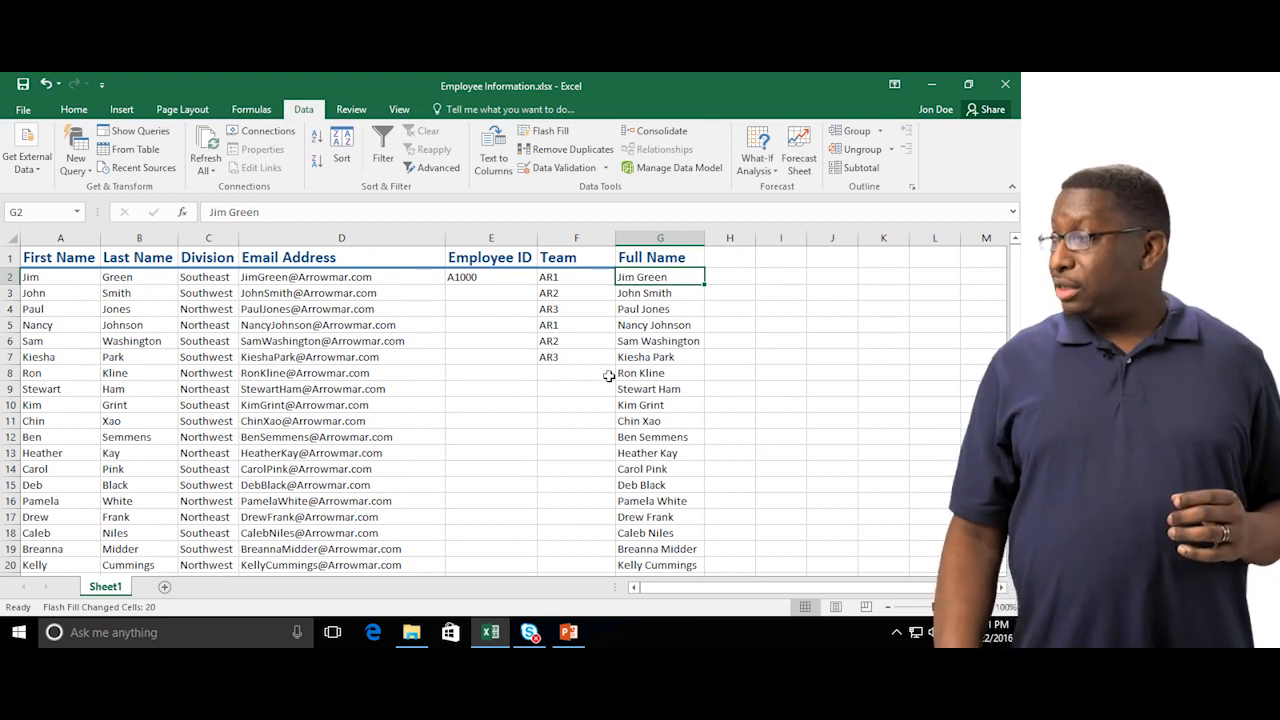
{"action": "mouse_move", "coordinate": [570, 282]}
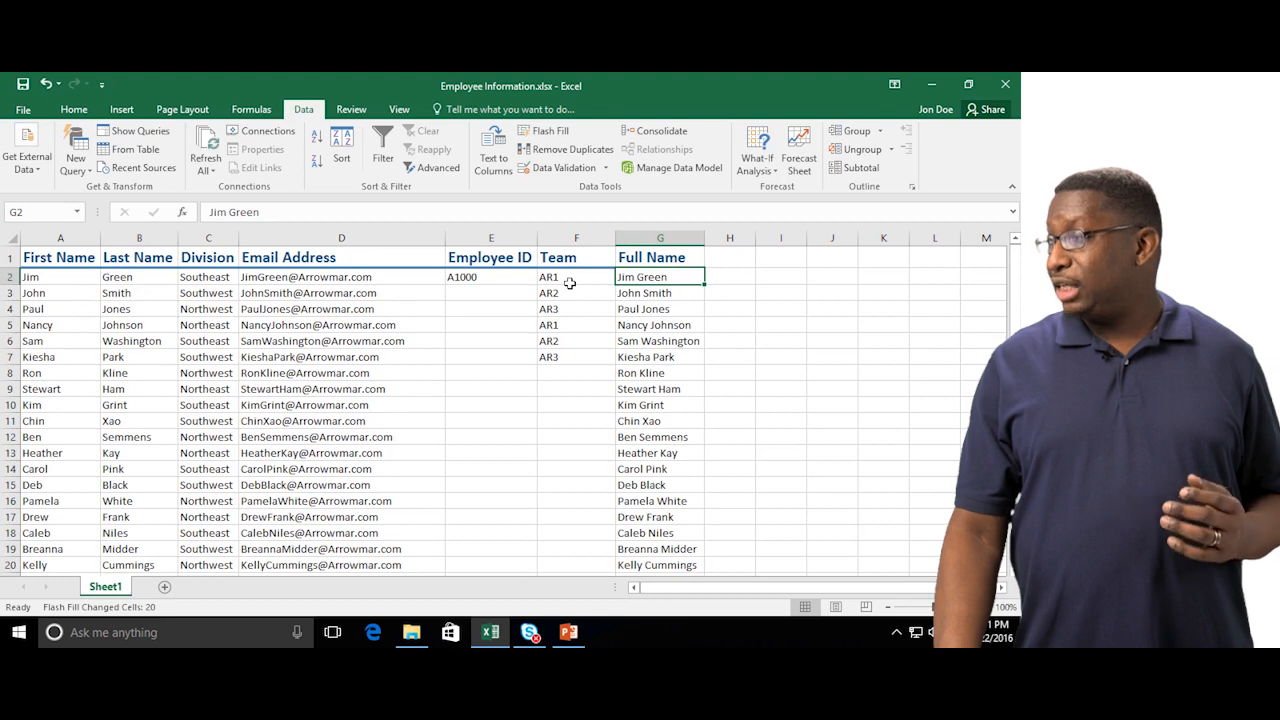
Extend the six team codes AR3, AR1, AR3, AR1, AR2, AR2 down to the last employee.
{"action": "scroll", "scroll_direction": "down", "scroll_amount": 3}
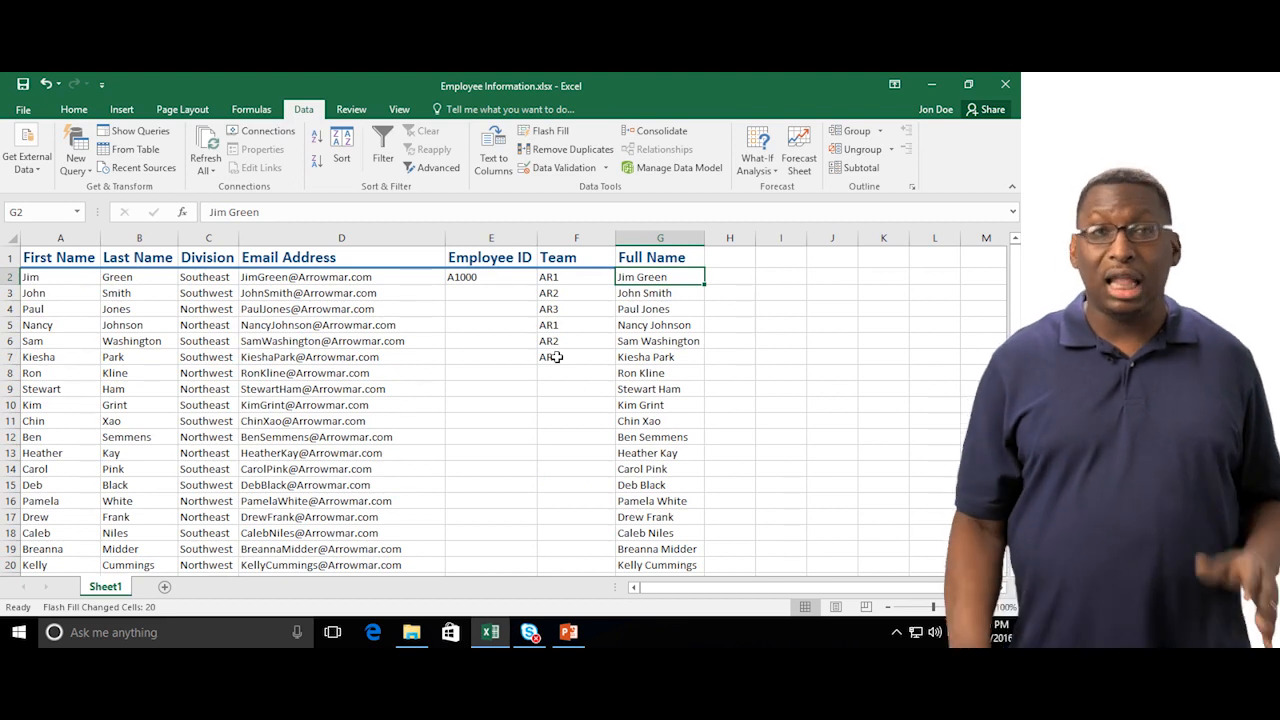
{"action": "left_click_drag", "start_coordinate": [548, 276], "coordinate": [548, 308]}
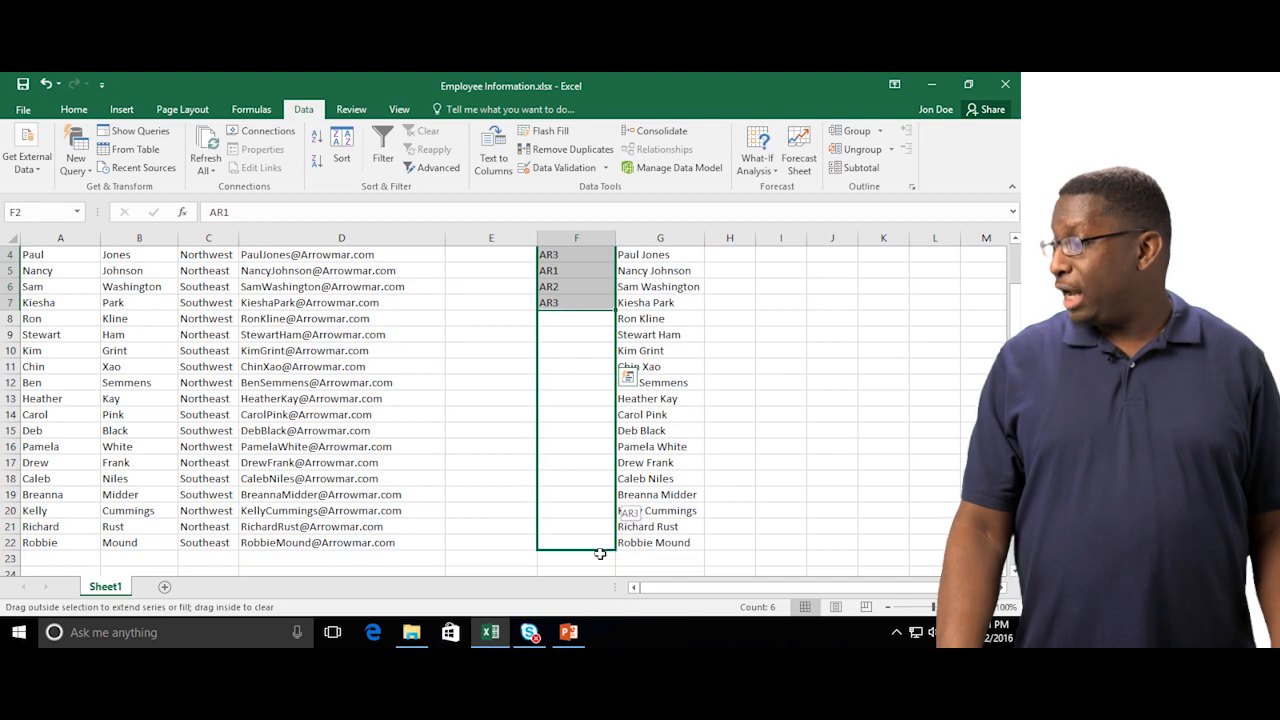
{"action": "left_click_drag", "start_coordinate": [600, 306], "coordinate": [600, 552]}
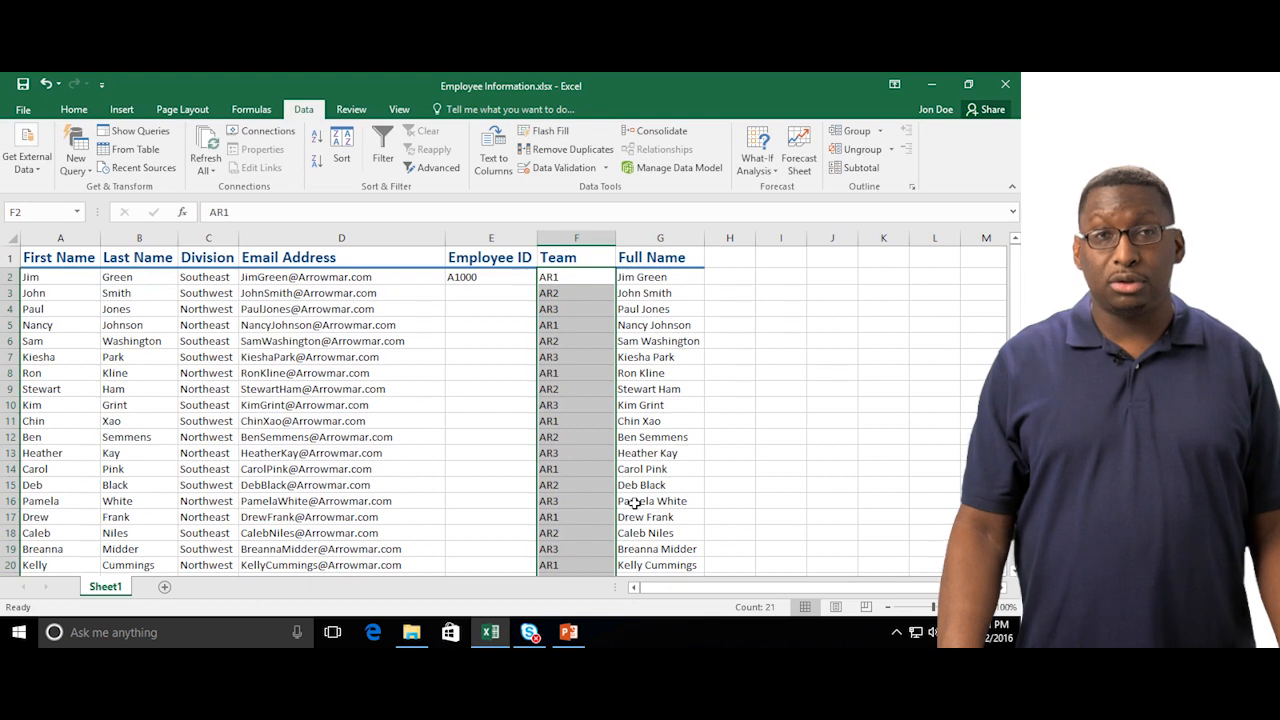
Extend the A1000 employee ID in E2 as a sequence through A1018.
{"action": "left_click", "coordinate": [490, 276]}
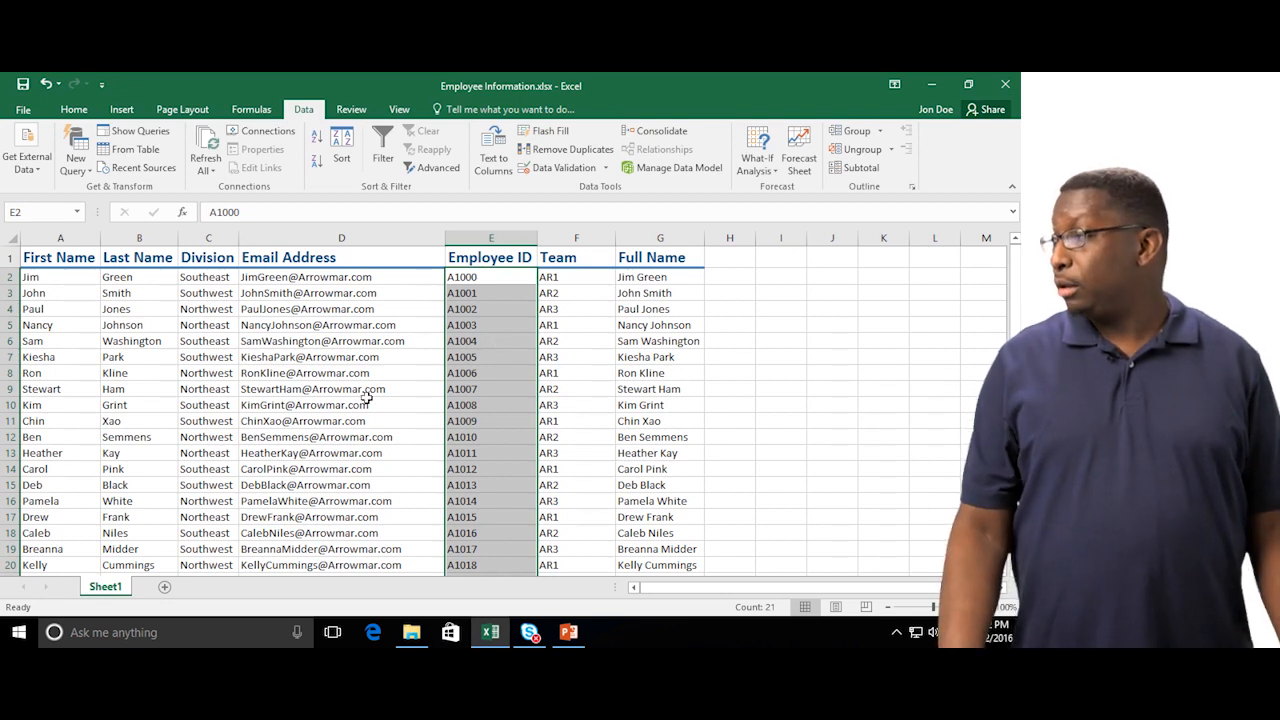
{"action": "scroll", "scroll_direction": "down", "scroll_amount": 3}
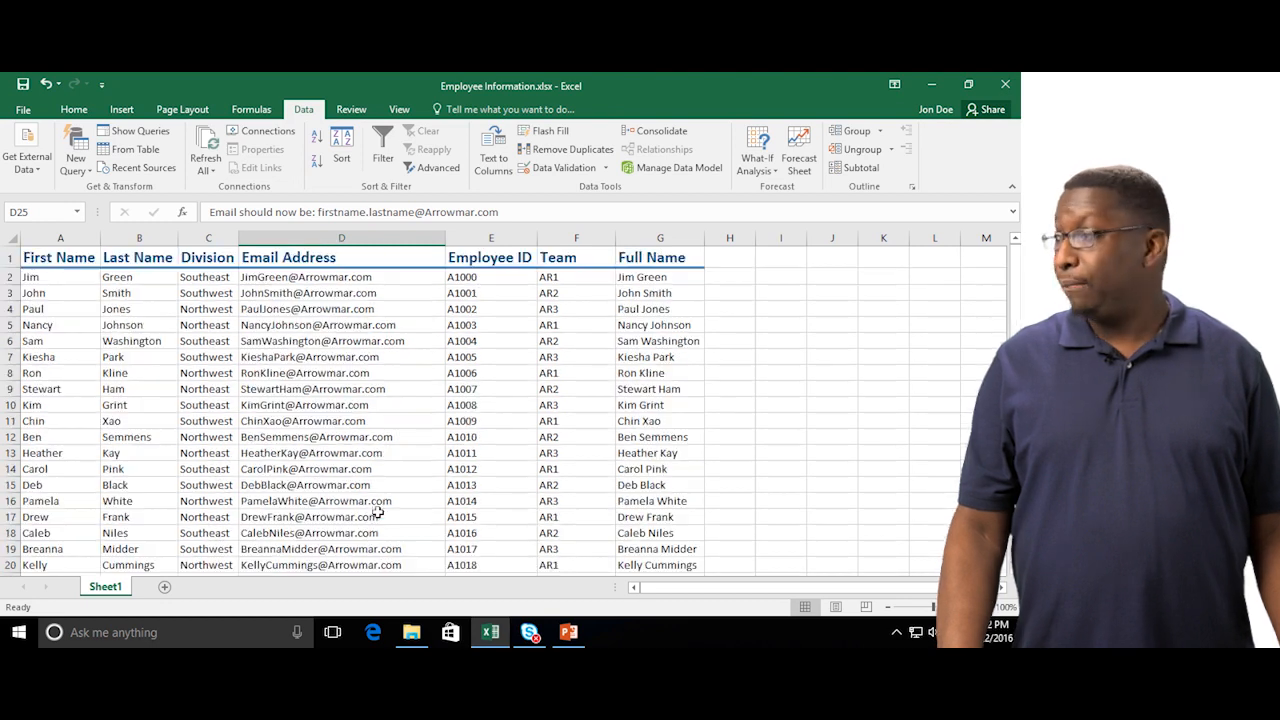
{"action": "left_click", "coordinate": [342, 292]}
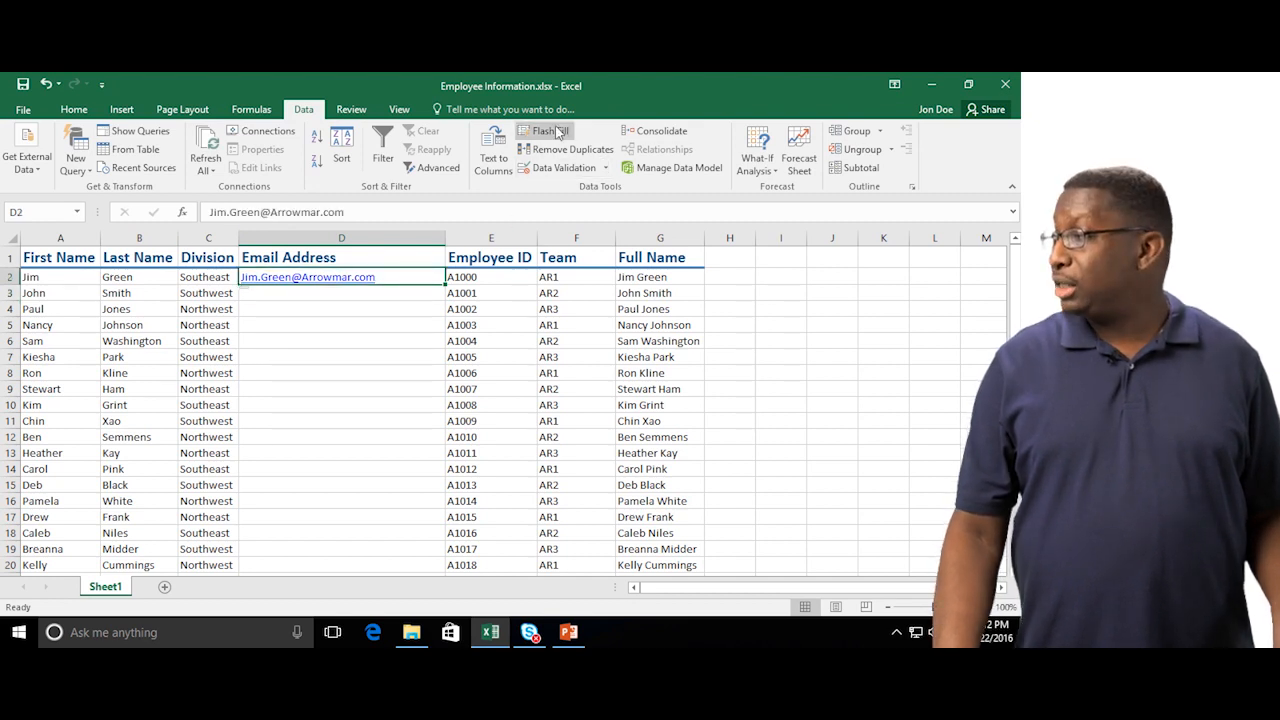
{"action": "left_click", "coordinate": [544, 132]}
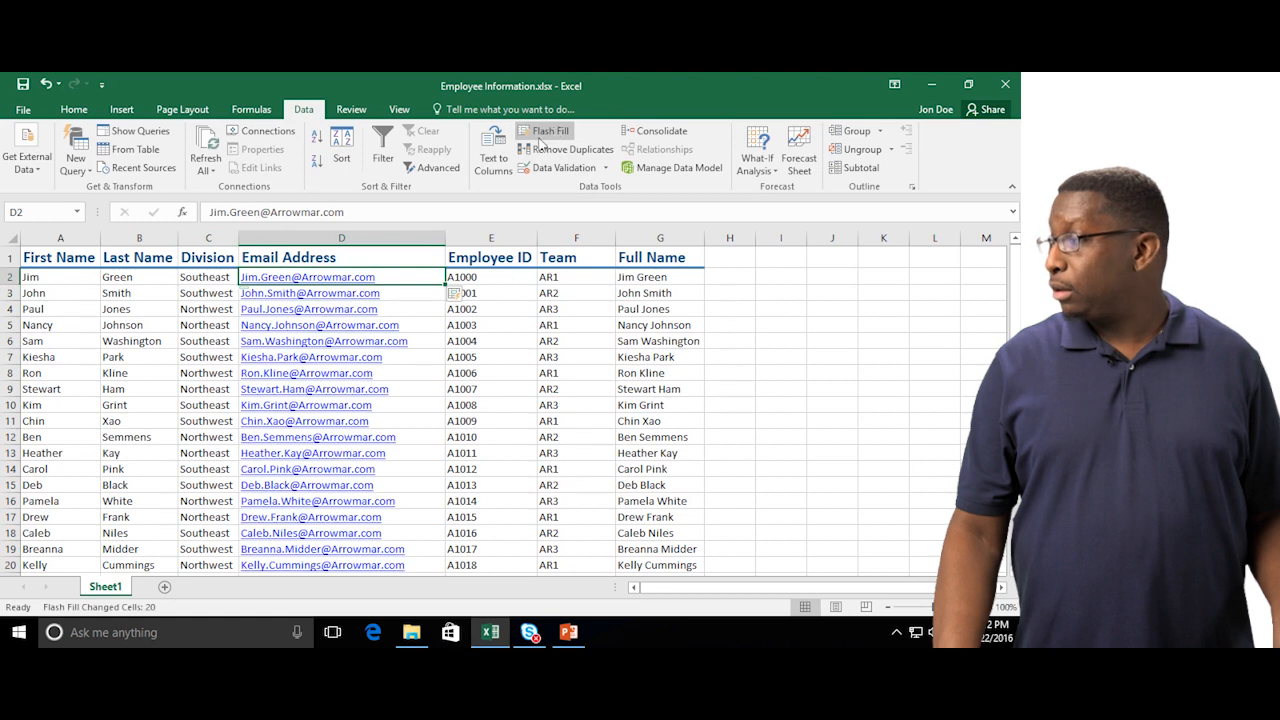